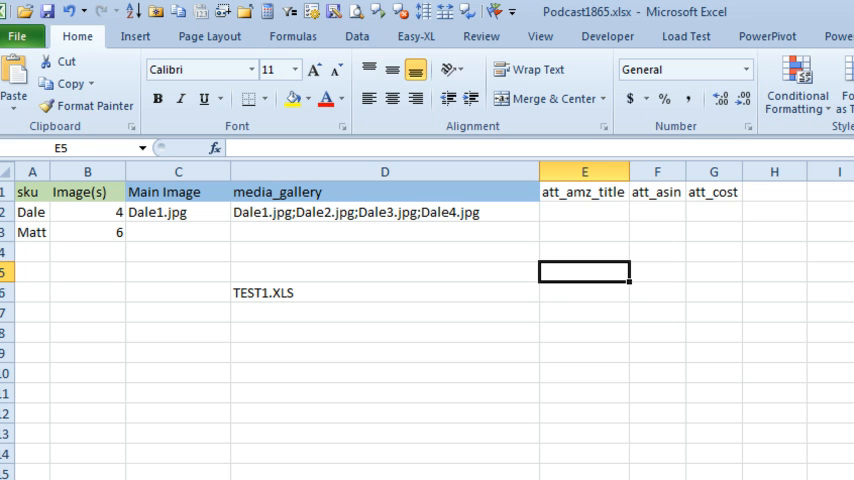
pyautogui.moveTo(184, 214)
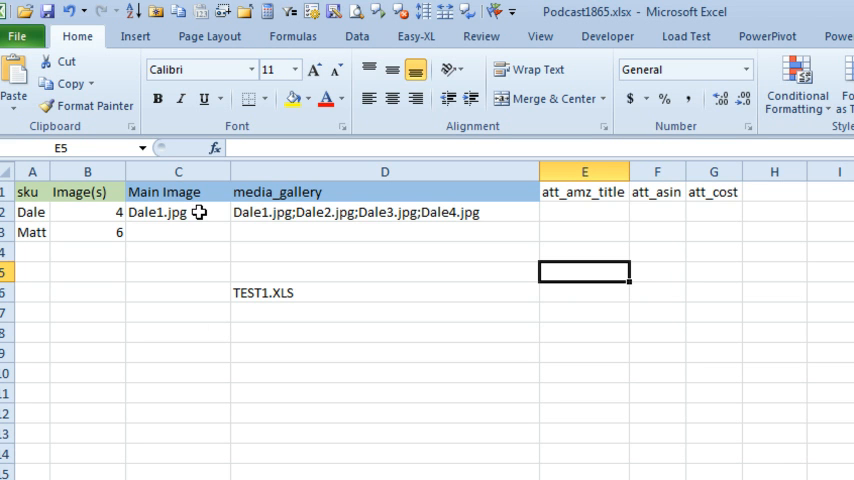
pyautogui.moveTo(160, 218)
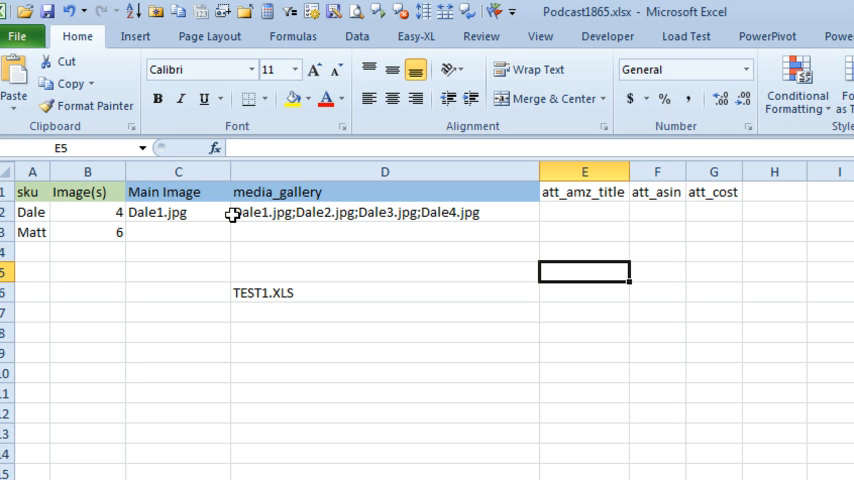
pyautogui.moveTo(367, 213)
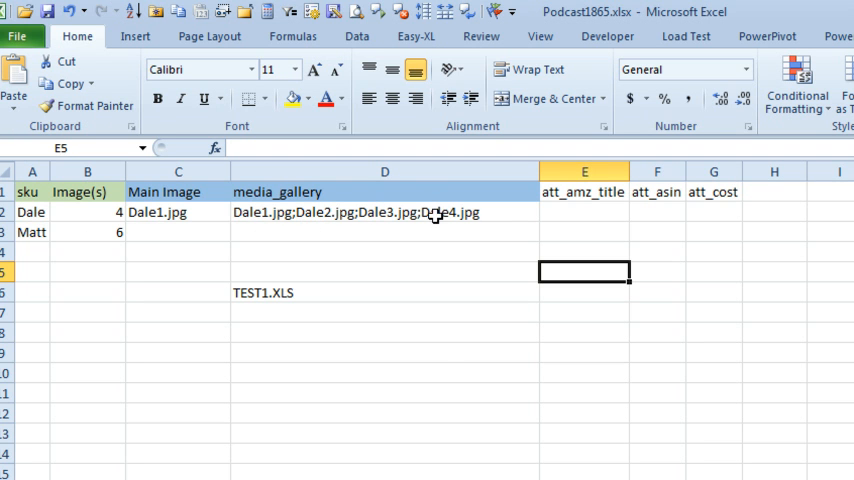
pyautogui.moveTo(187, 231)
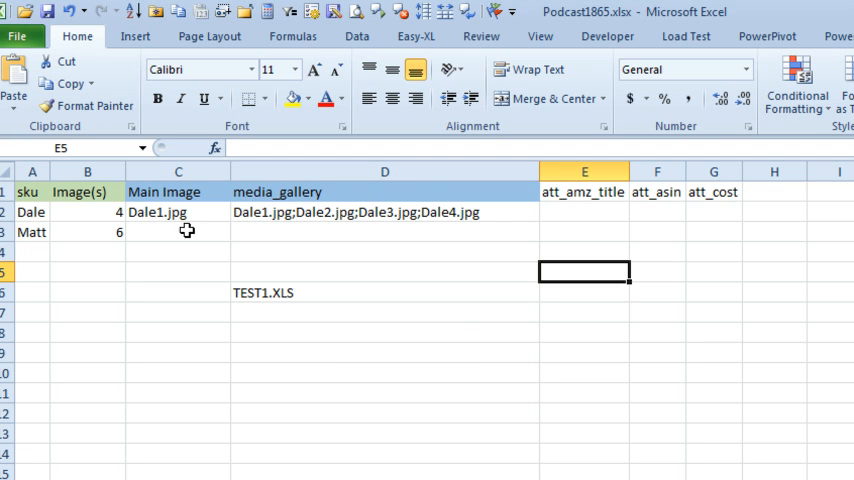
pyautogui.moveTo(263, 213)
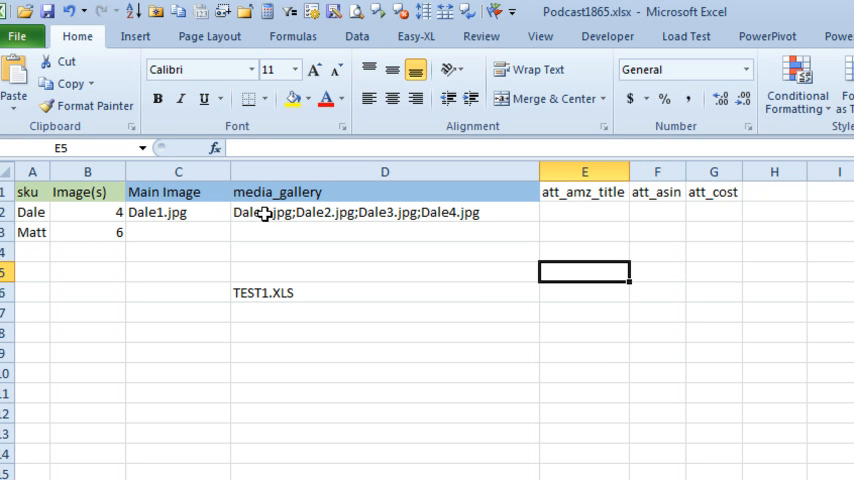
pyautogui.moveTo(483, 218)
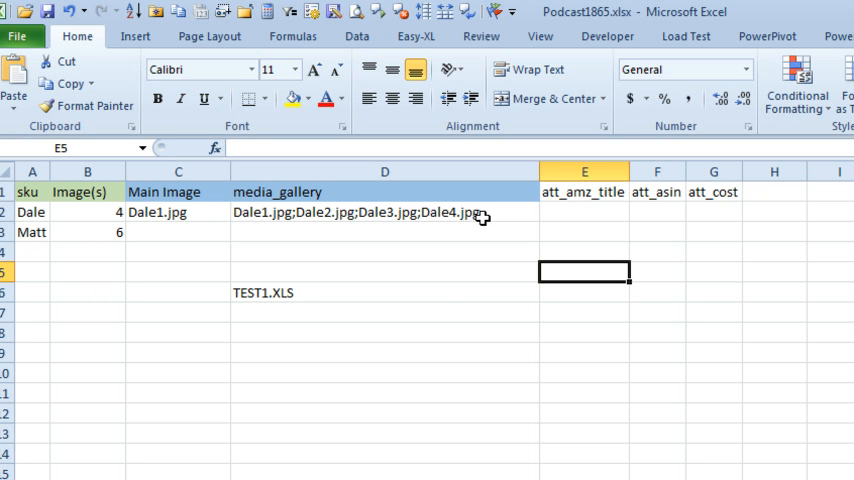
pyautogui.moveTo(434, 332)
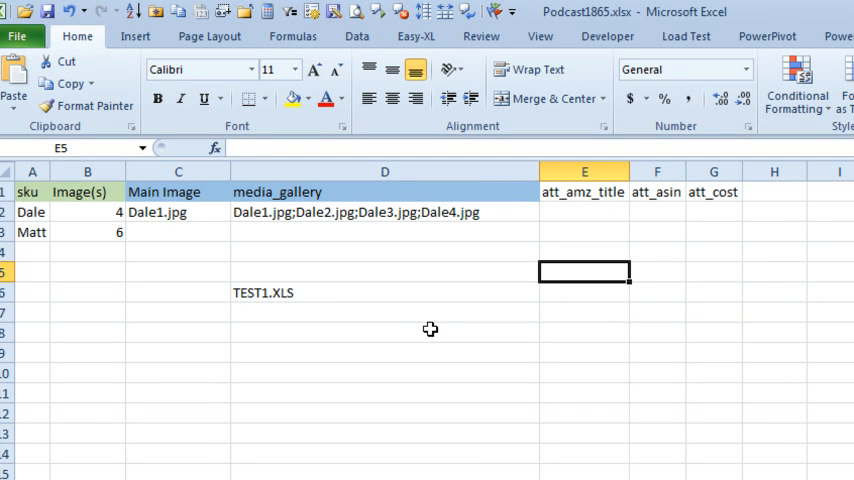
# - Edit the D6 test formula so names end in .jpg instead of .XLS
pyautogui.click(384, 292)
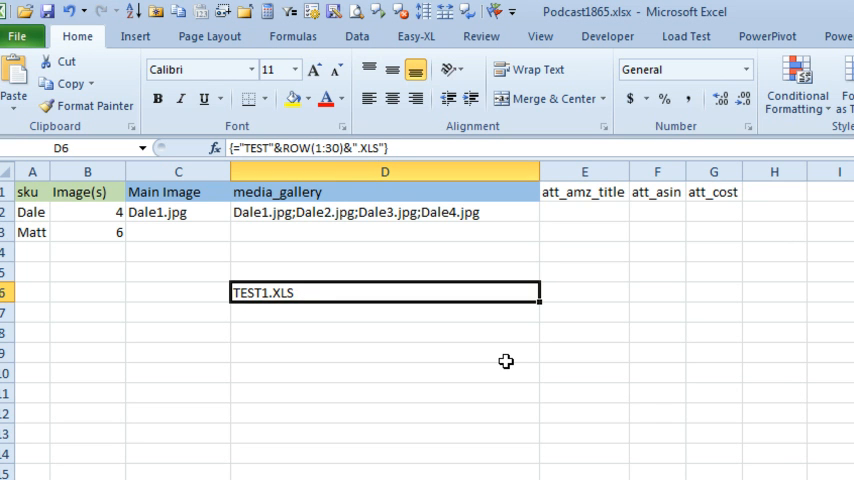
pyautogui.doubleClick(385, 292)
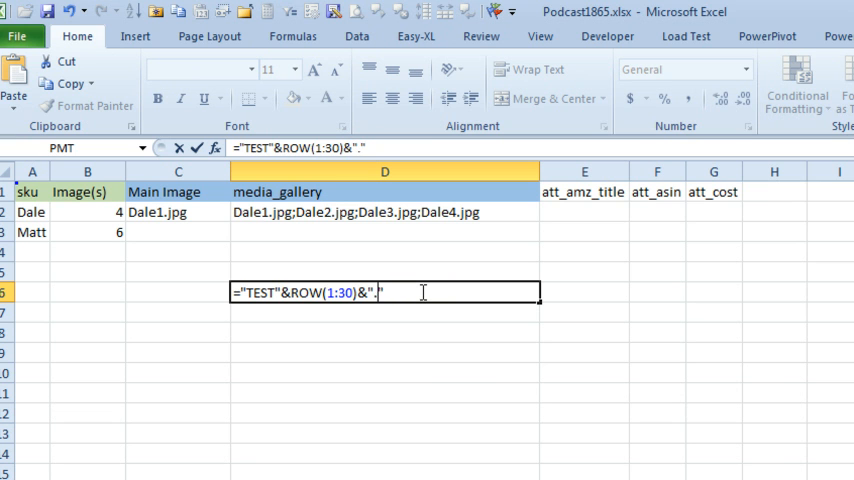
pyautogui.write('jpg')
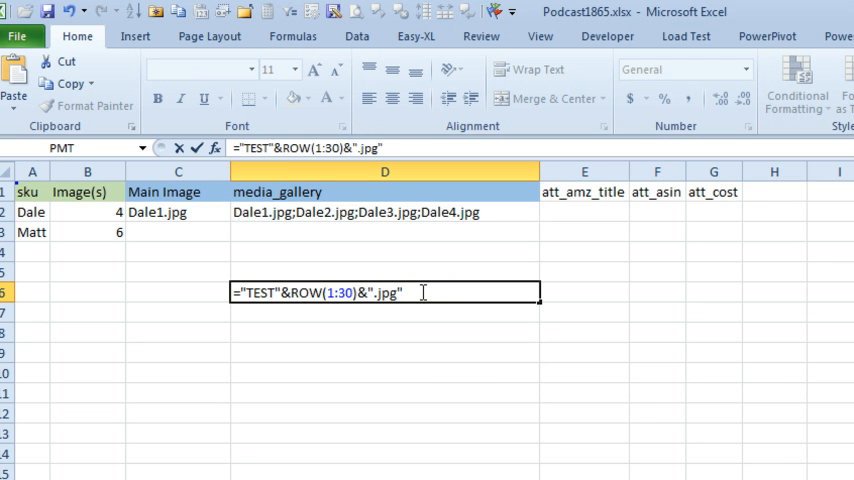
pyautogui.press('Return')
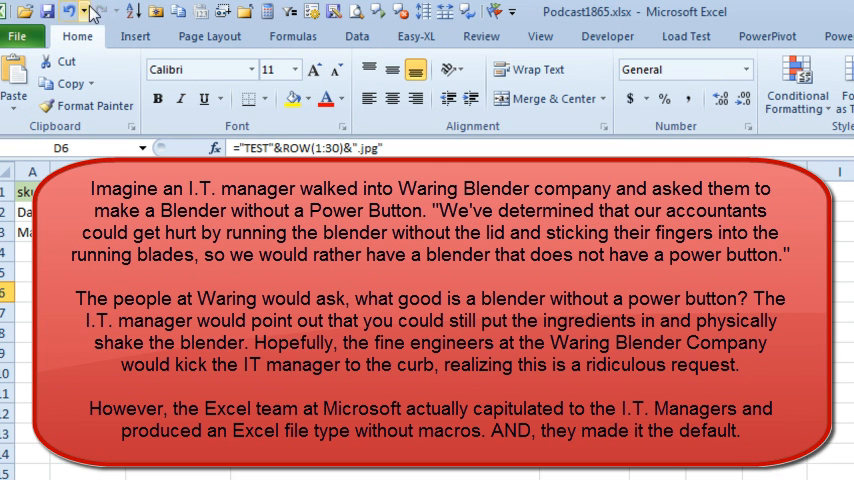
# - Save the workbook as Excel Macro-Enabled Workbook Podcast1865.xlsm
pyautogui.click(17, 36)
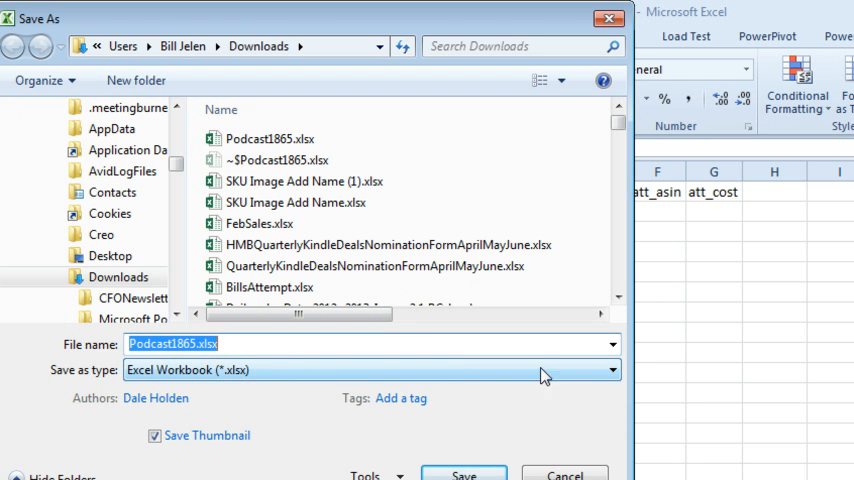
pyautogui.click(610, 369)
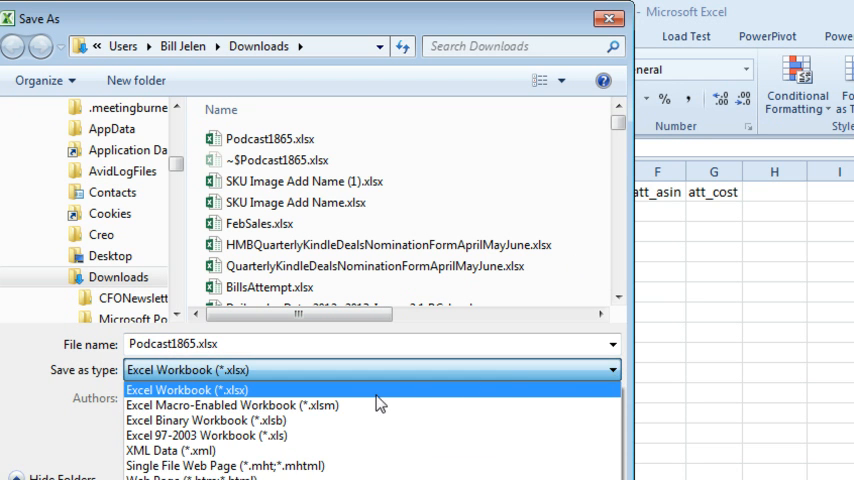
pyautogui.moveTo(348, 405)
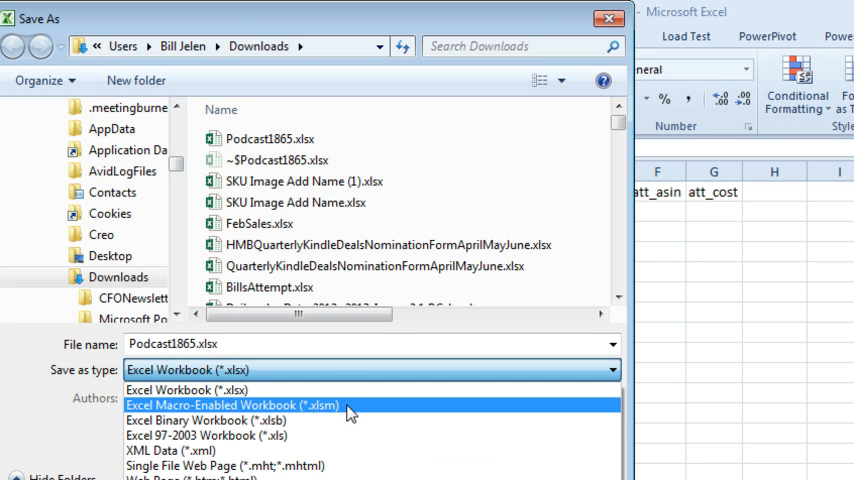
pyautogui.click(232, 405)
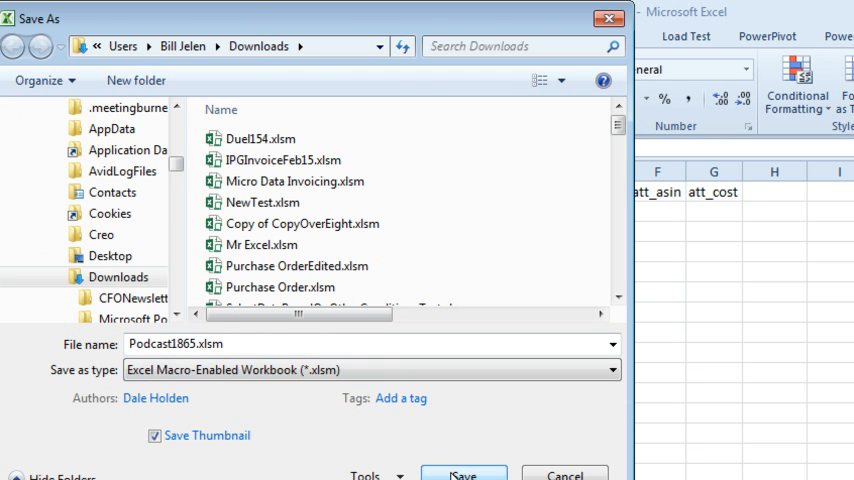
pyautogui.click(463, 474)
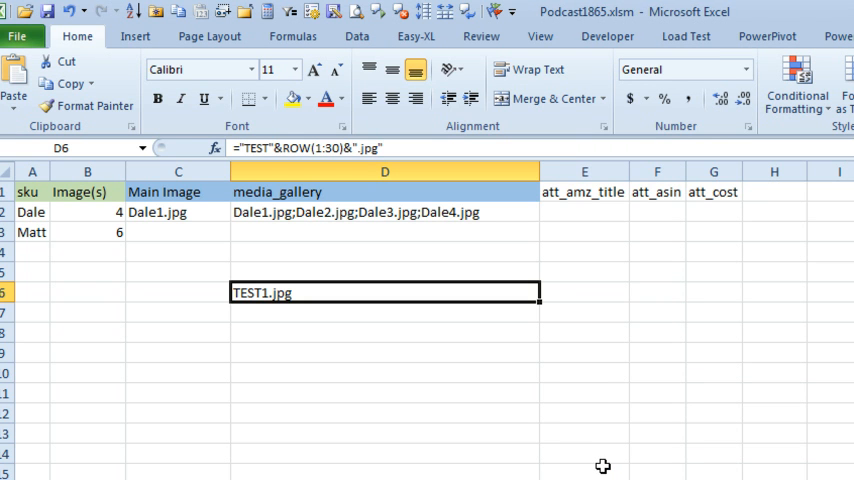
# - Check the Trust Center macro security settings via Alt+T M S
pyautogui.press('alt+t')
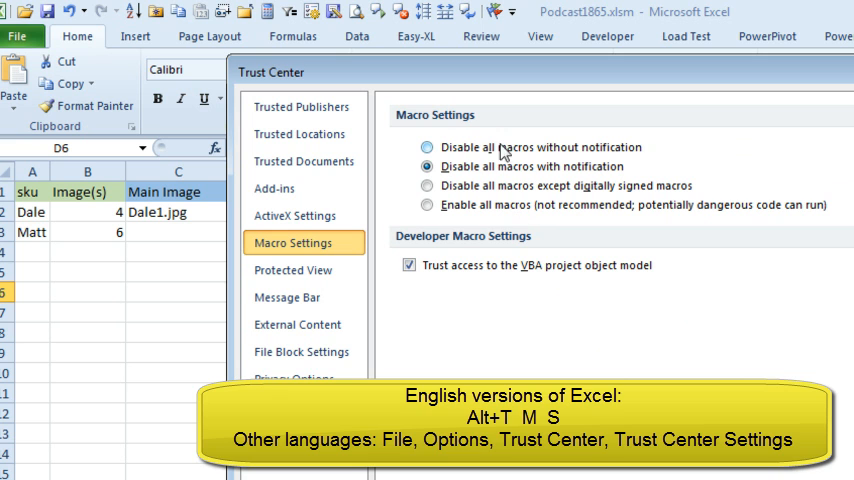
pyautogui.click(428, 166)
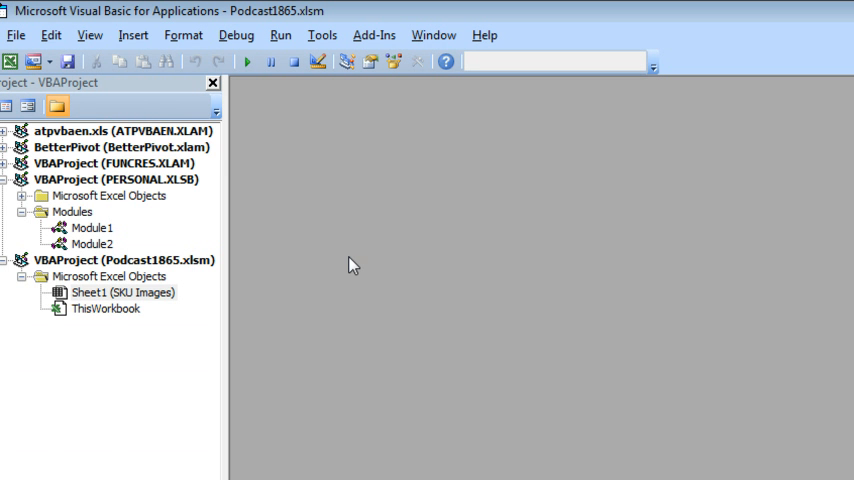
# - Insert a new VBA code module to hold the Gallery function
pyautogui.click(133, 35)
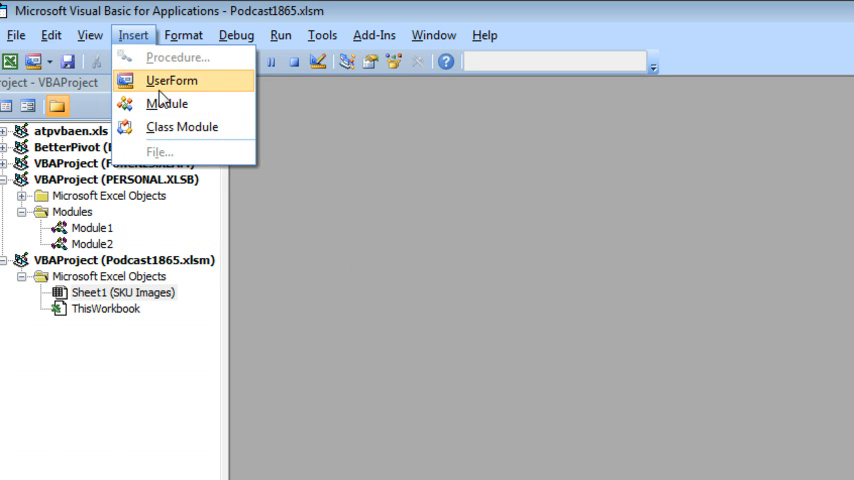
pyautogui.click(167, 103)
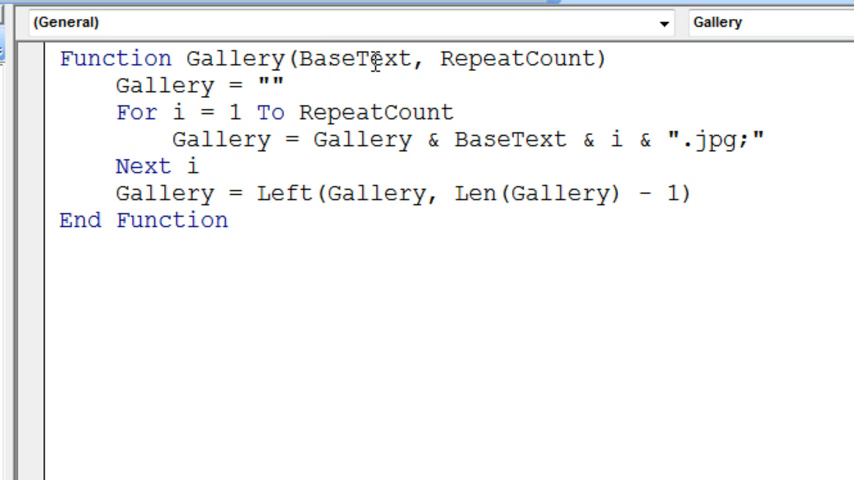
pyautogui.click(228, 220)
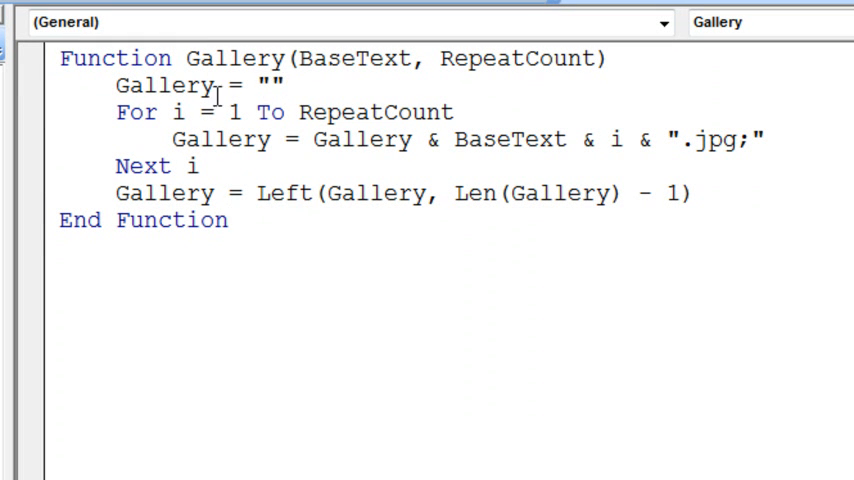
pyautogui.moveTo(442, 86)
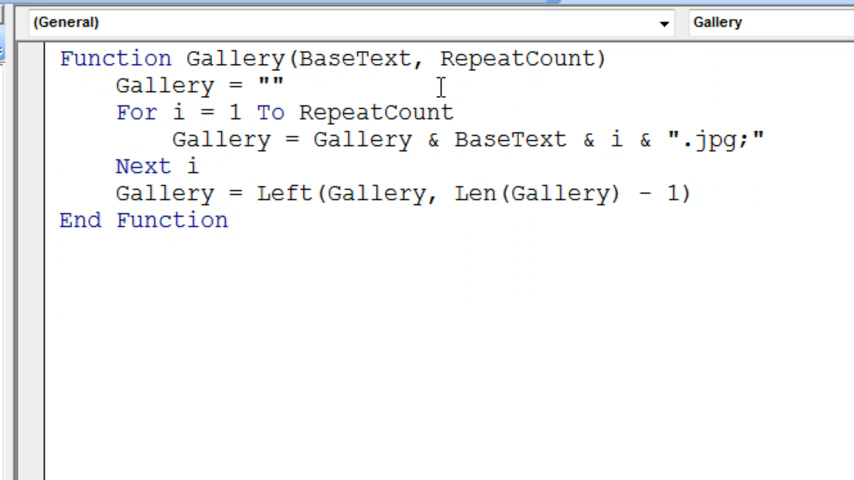
pyautogui.moveTo(257, 150)
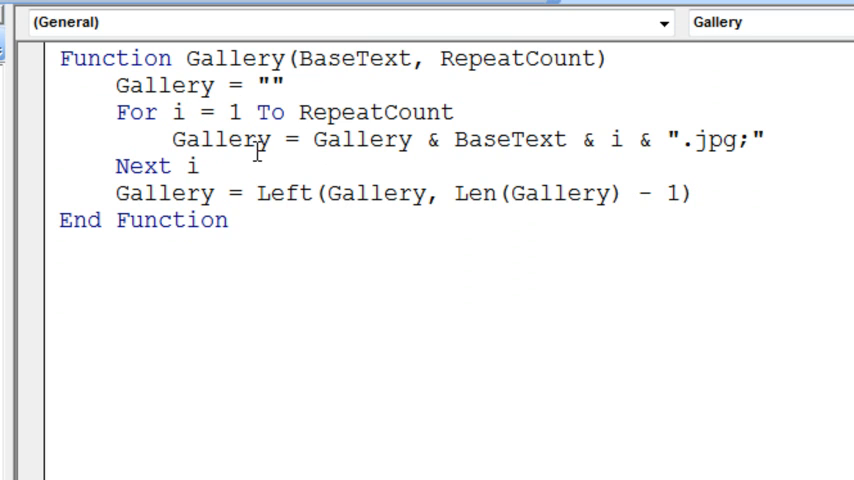
pyautogui.moveTo(333, 145)
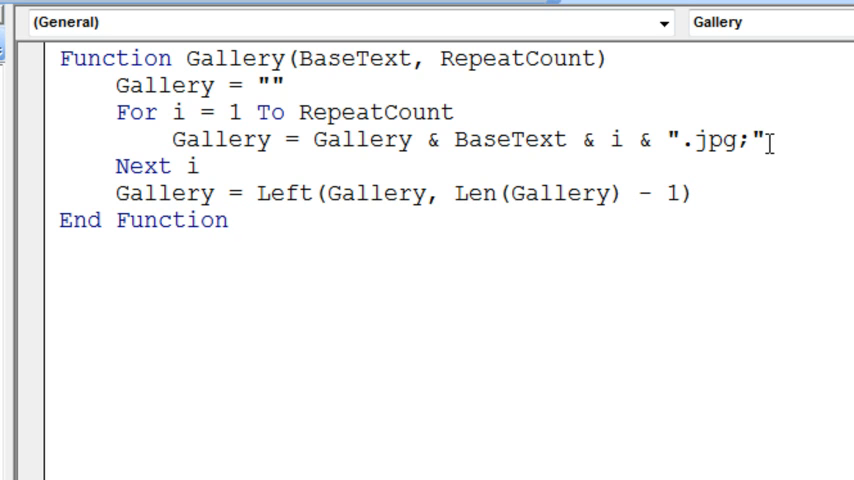
pyautogui.moveTo(705, 173)
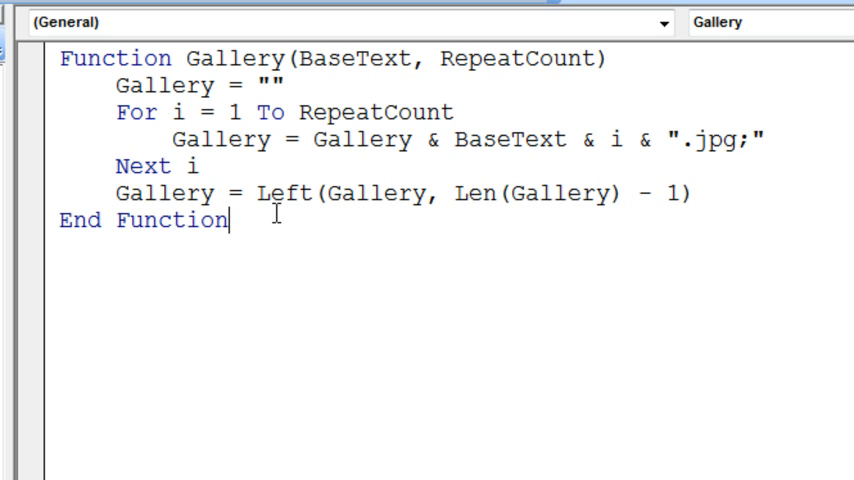
pyautogui.moveTo(504, 241)
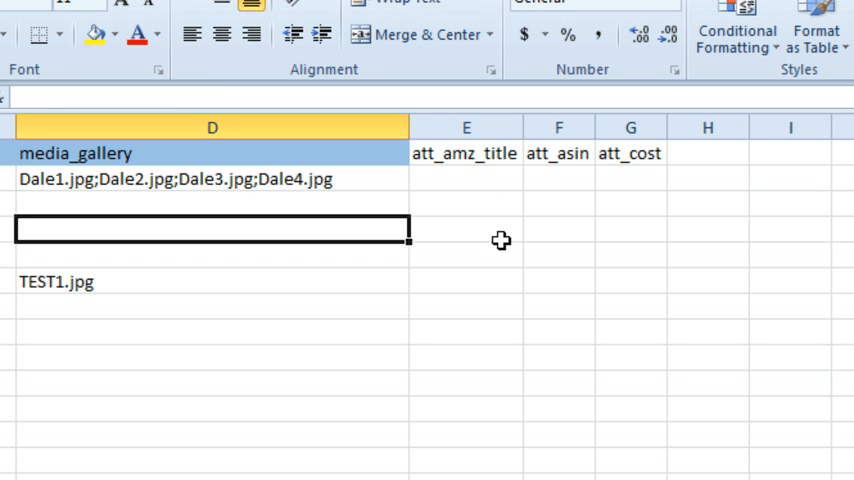
# - Enter =gallery(A3,B3) in D3 and set Matt's image count in B3 to 30
pyautogui.write('=gallery(A3')
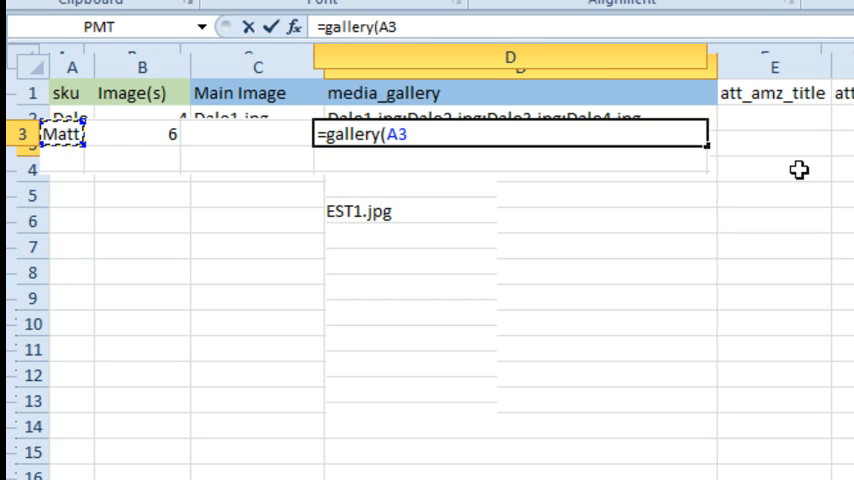
pyautogui.click(142, 134)
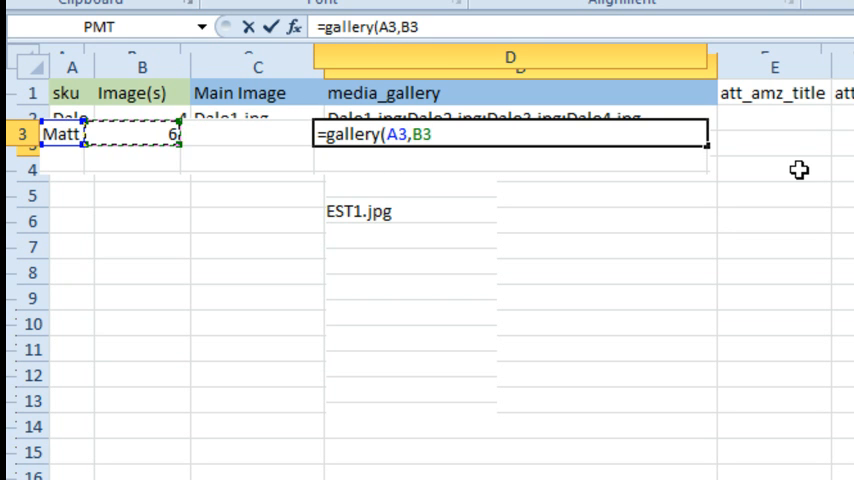
pyautogui.press('Return')
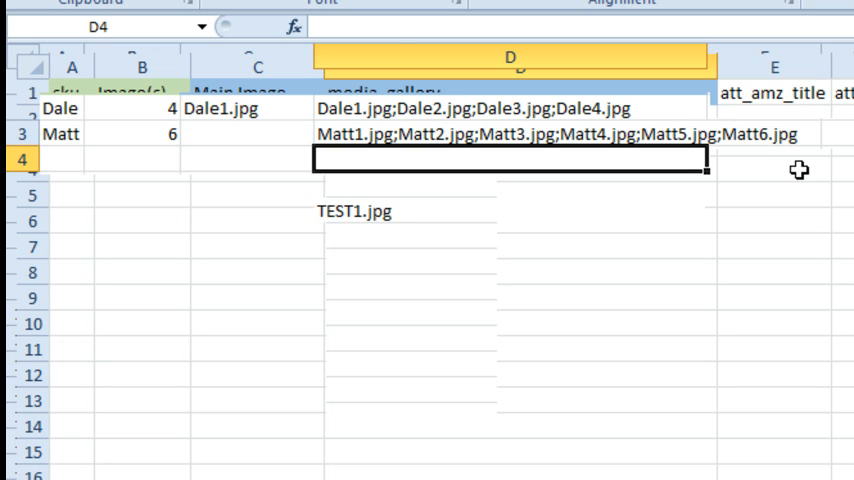
pyautogui.click(132, 134)
pyautogui.write('30')
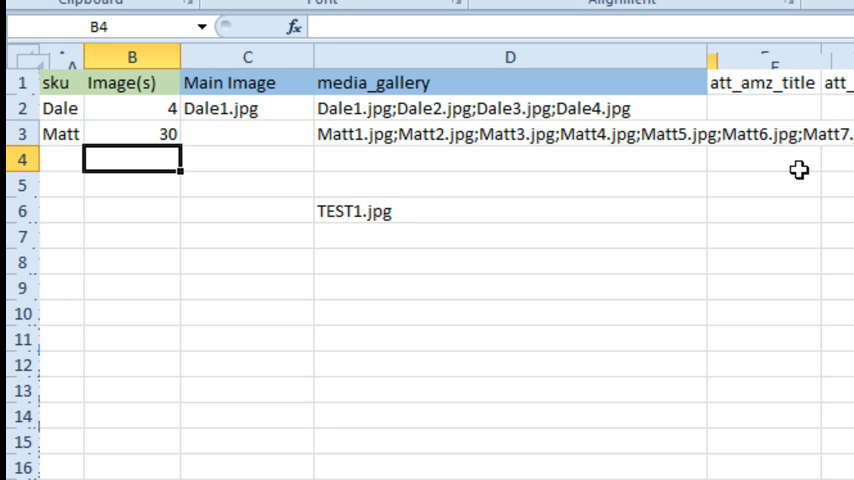
pyautogui.moveTo(593, 135)
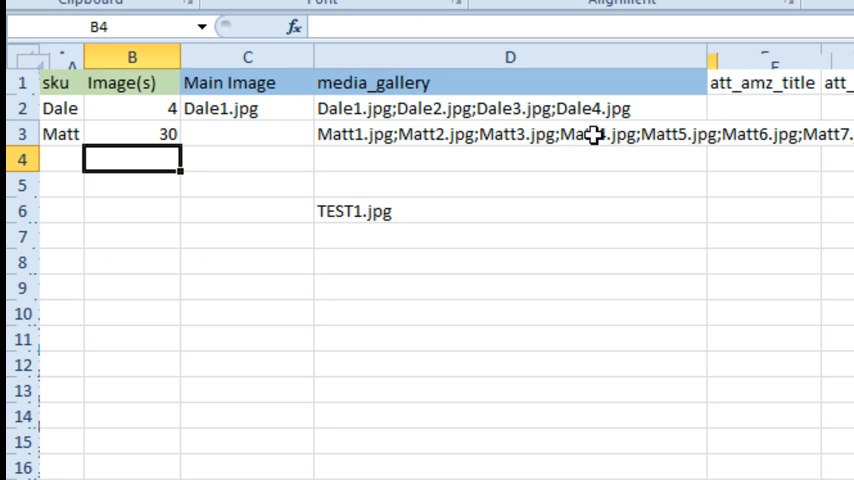
pyautogui.moveTo(270, 147)
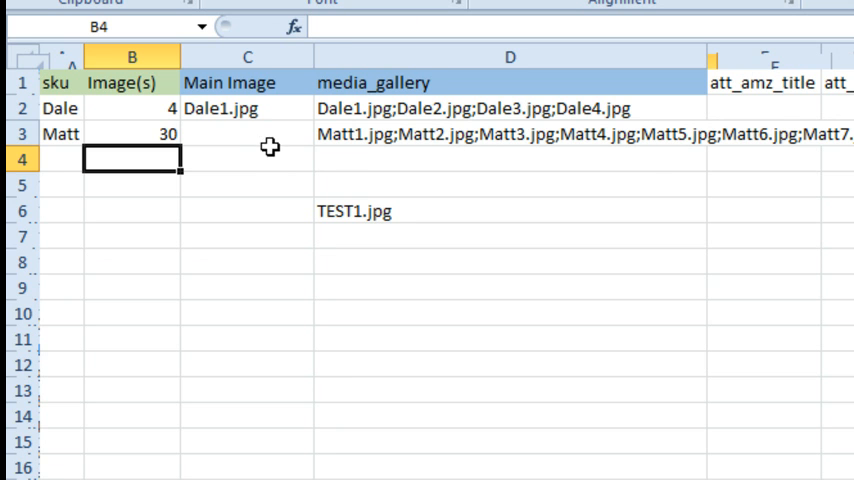
# - Enter =A3&"1.jpg" in C3 so the Main Image shows Matt1.jpg
pyautogui.write('=A3')
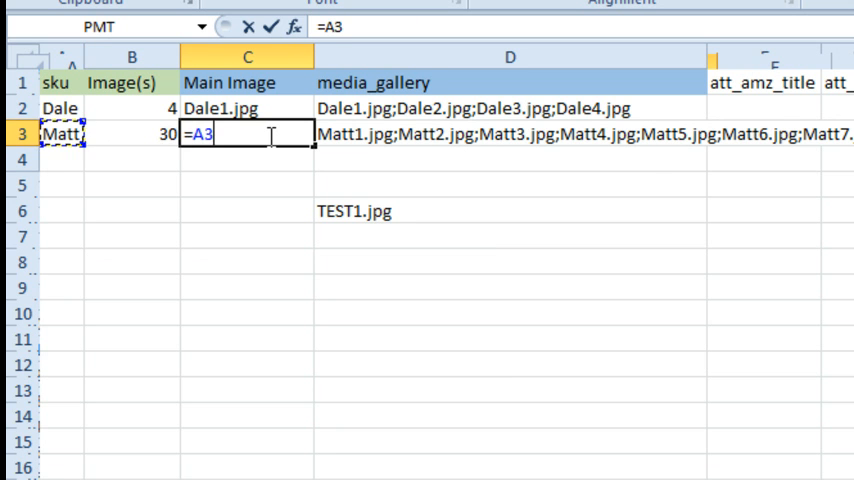
pyautogui.write('&"')
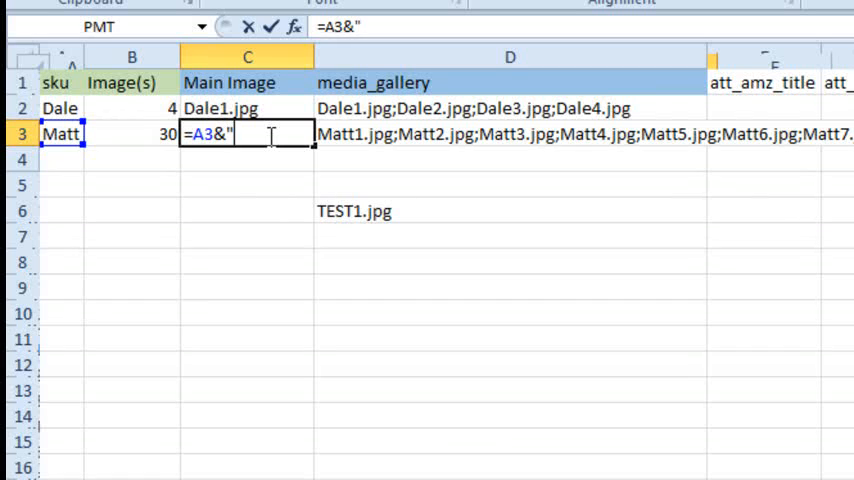
pyautogui.write('1')
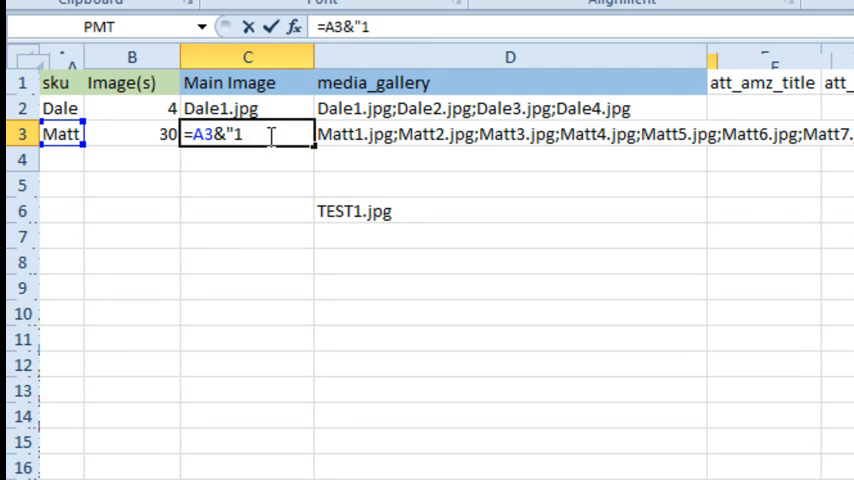
pyautogui.press('Return')
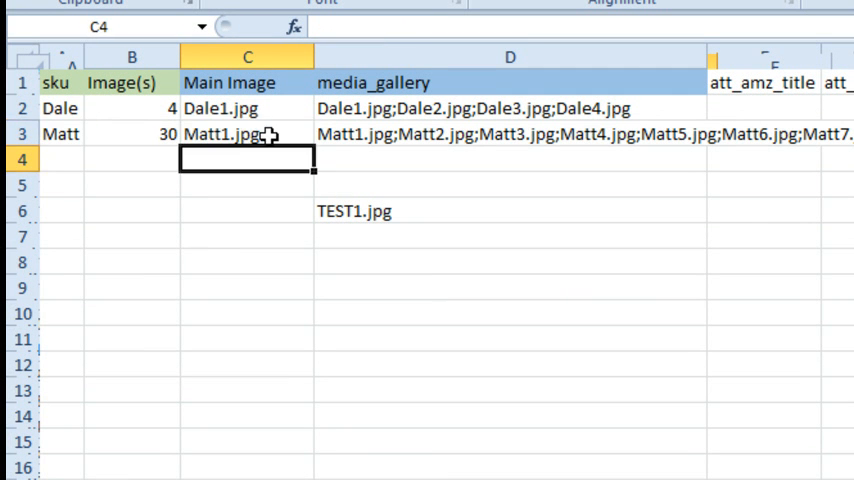
pyautogui.click(247, 134)
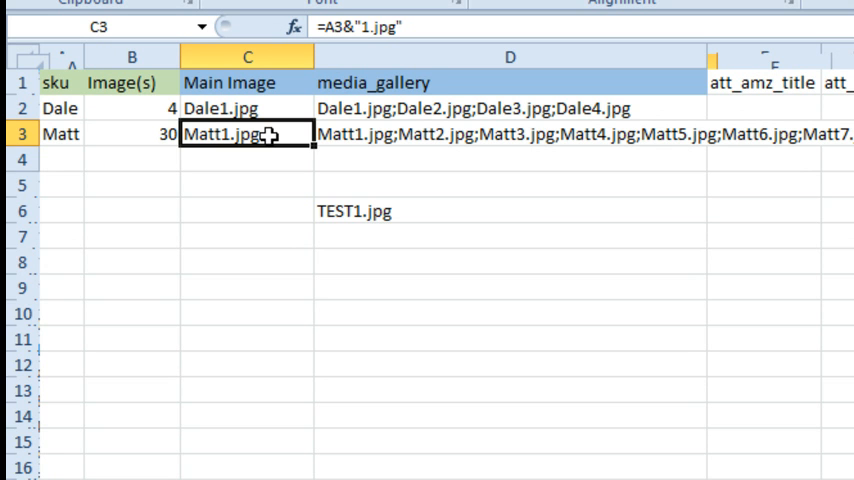
pyautogui.moveTo(533, 251)
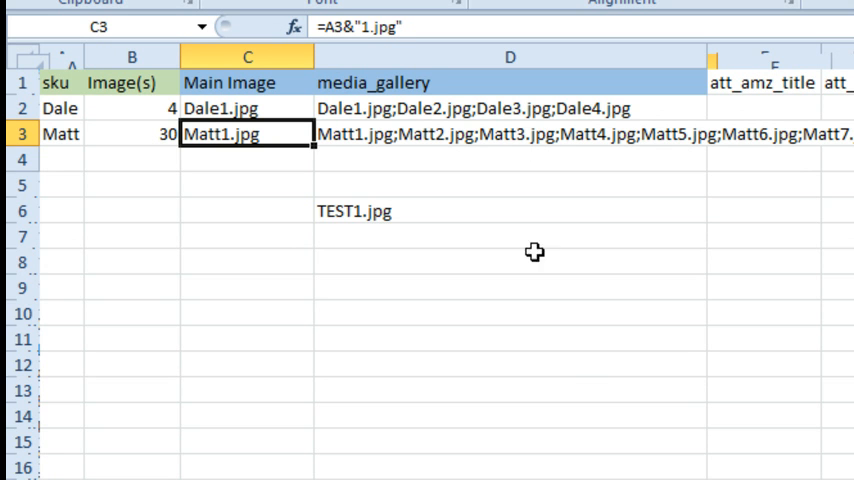
pyautogui.moveTo(406, 225)
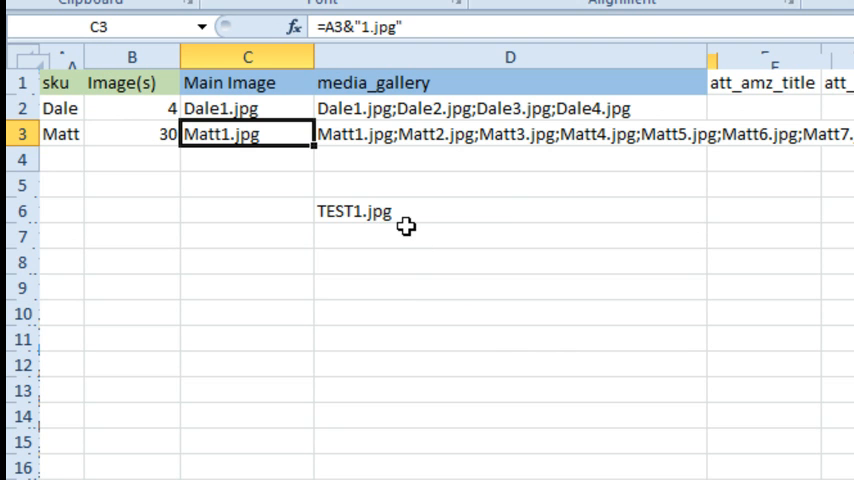
# - Return to the VBA editor and place the cursor after End Function in the Gallery module
pyautogui.click(510, 210)
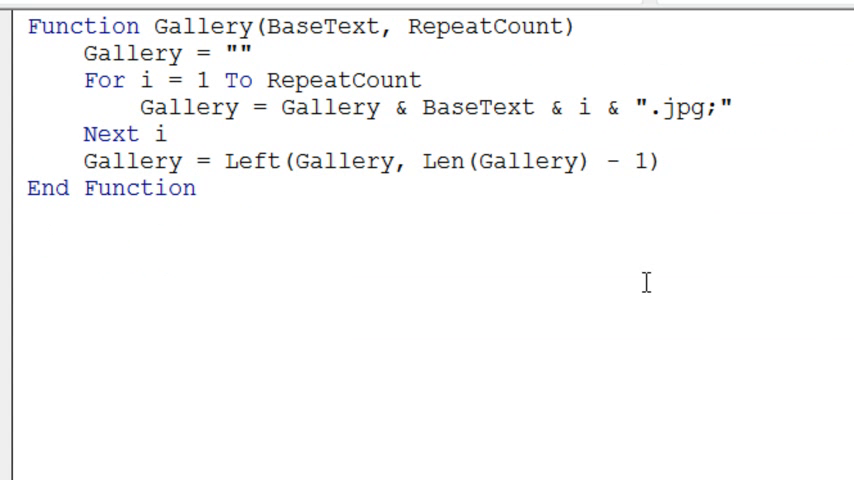
pyautogui.click(197, 188)
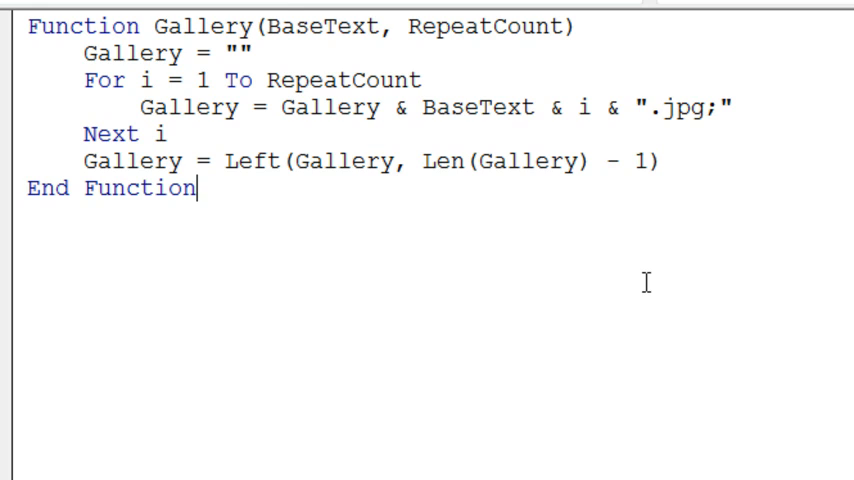